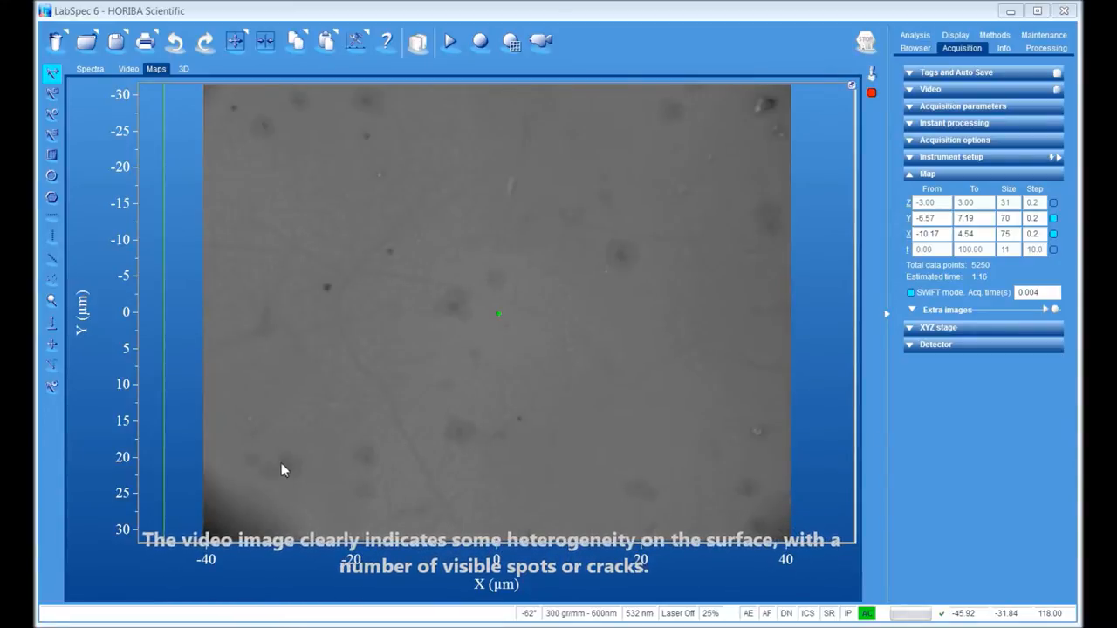
mouse_move(349, 335)
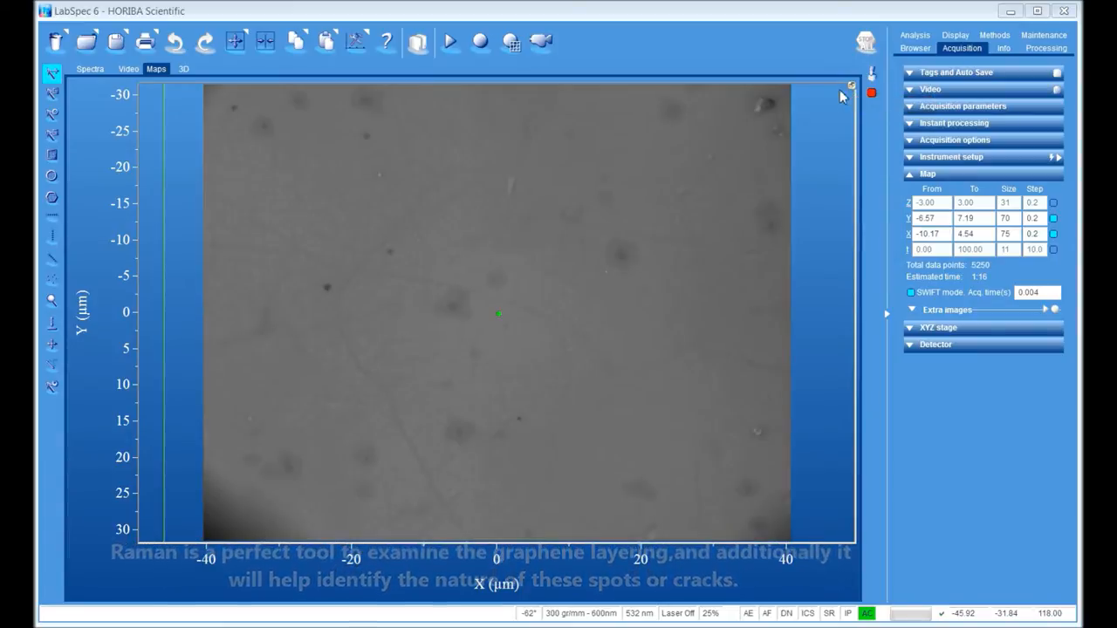
Restore the video window to tiled size and run the fast Raman map acquisition
left_click(842, 90)
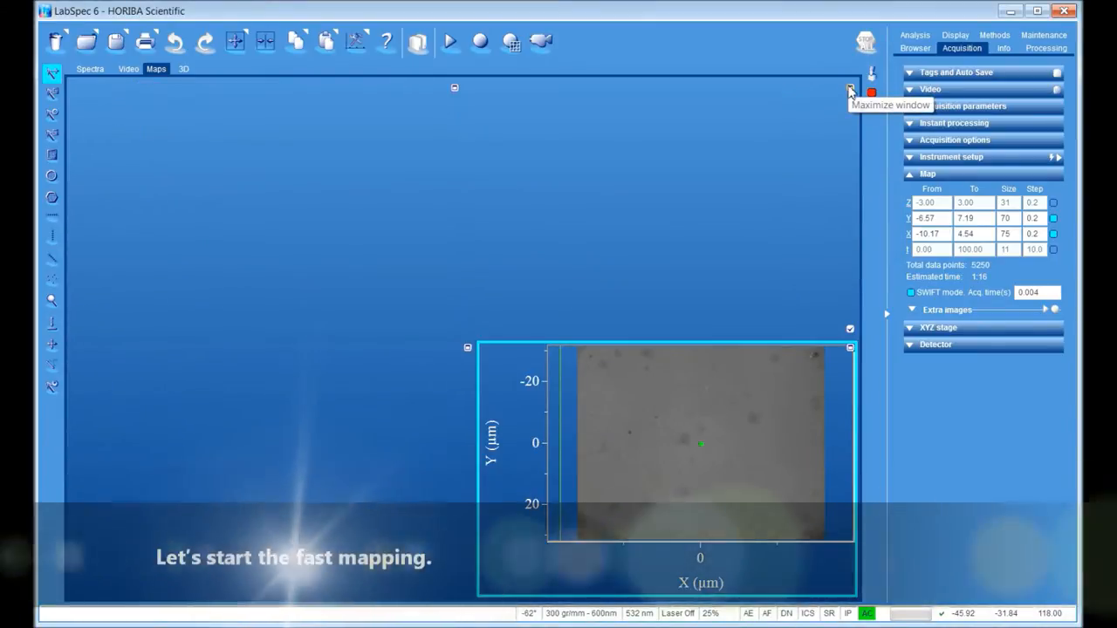
mouse_move(509, 42)
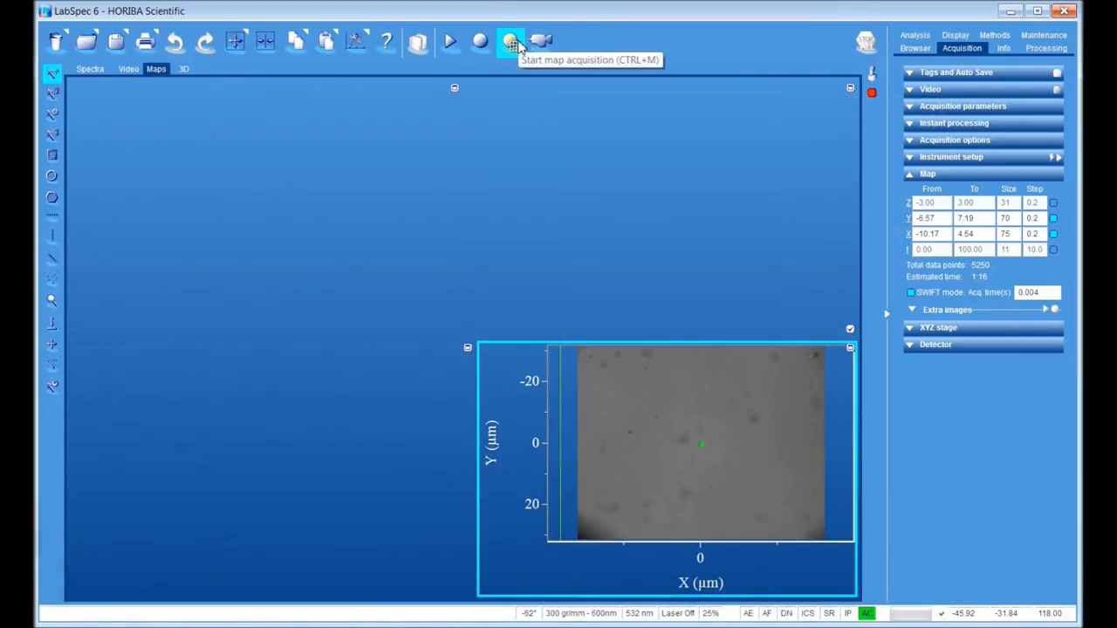
left_click(510, 42)
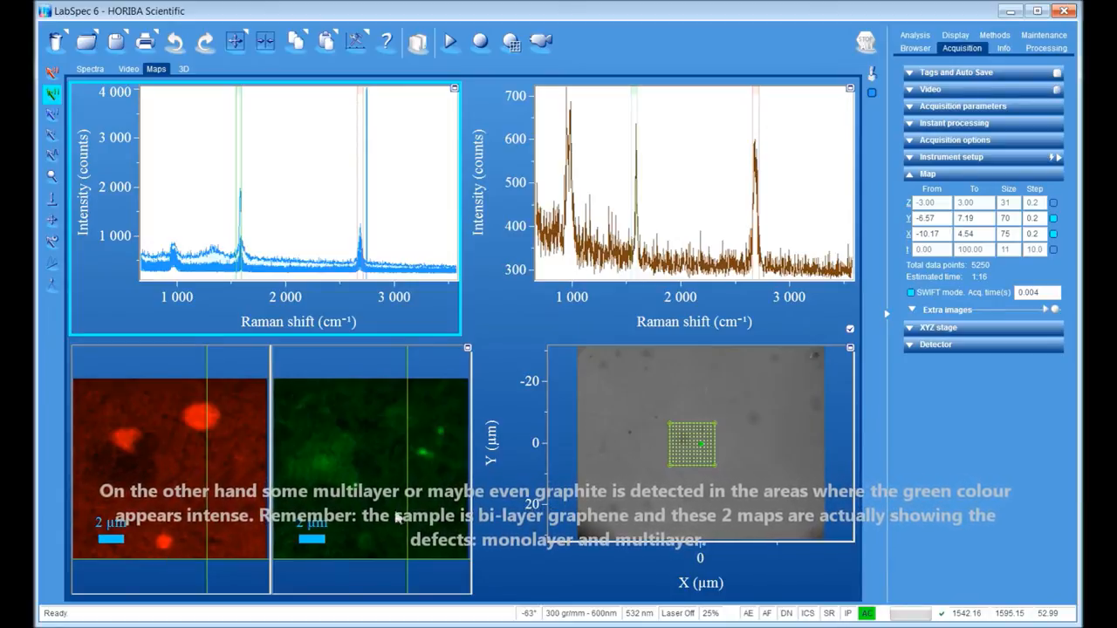
mouse_move(445, 432)
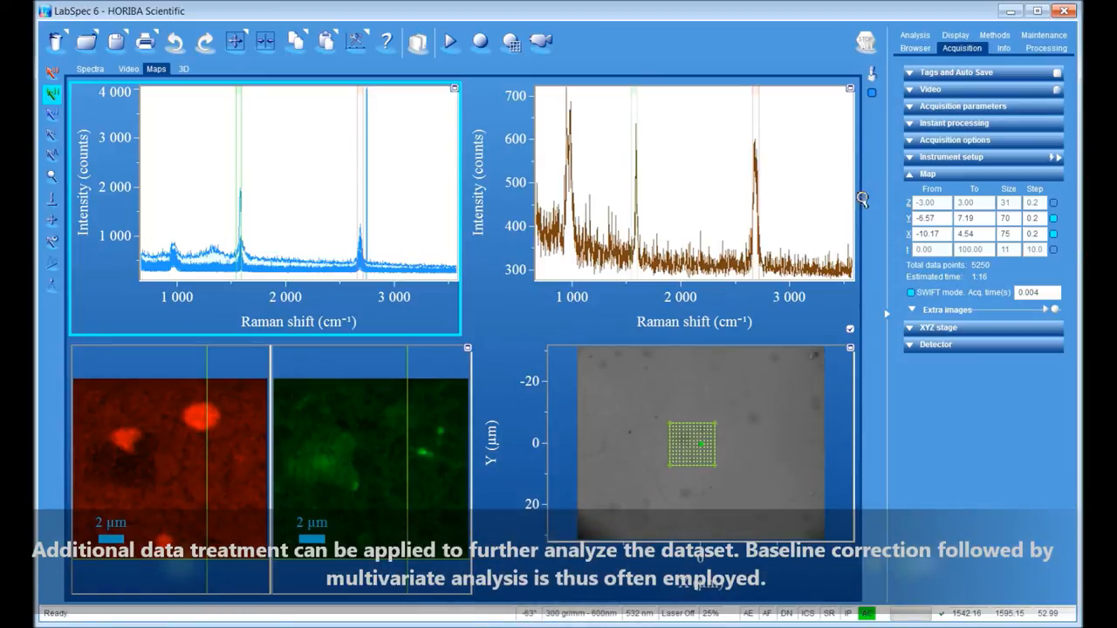
Subtract the baseline from the map spectra via Processing > Baseline correction
left_click(1064, 49)
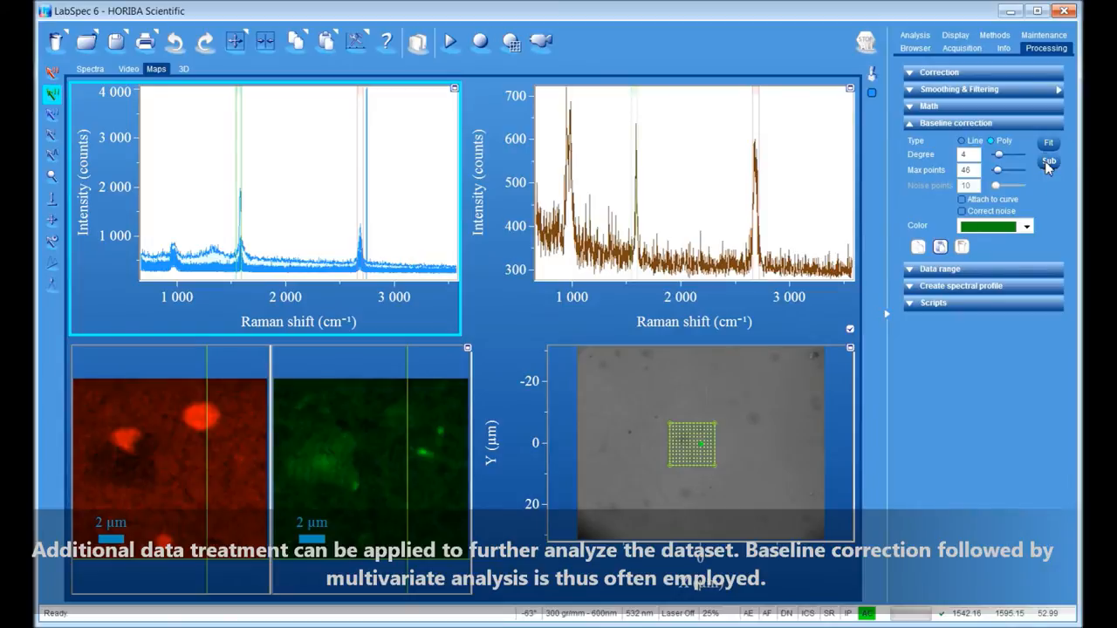
left_click(1049, 160)
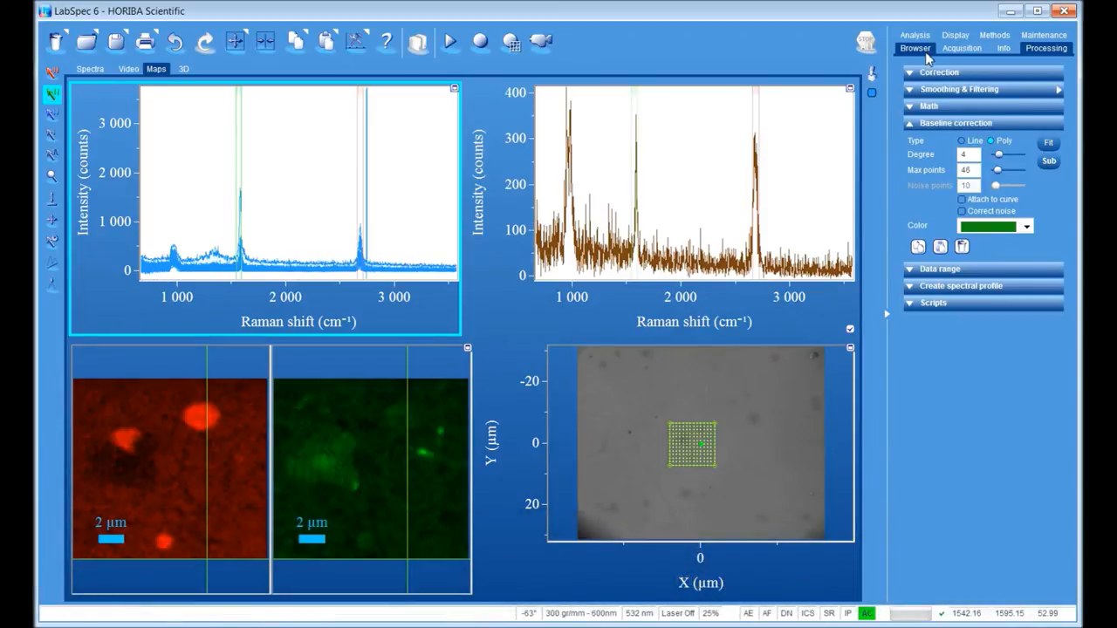
Run CLS fitting with bilayer.l6s, monolayer.l6s and multilayer.l6s reference spectra
left_click(914, 35)
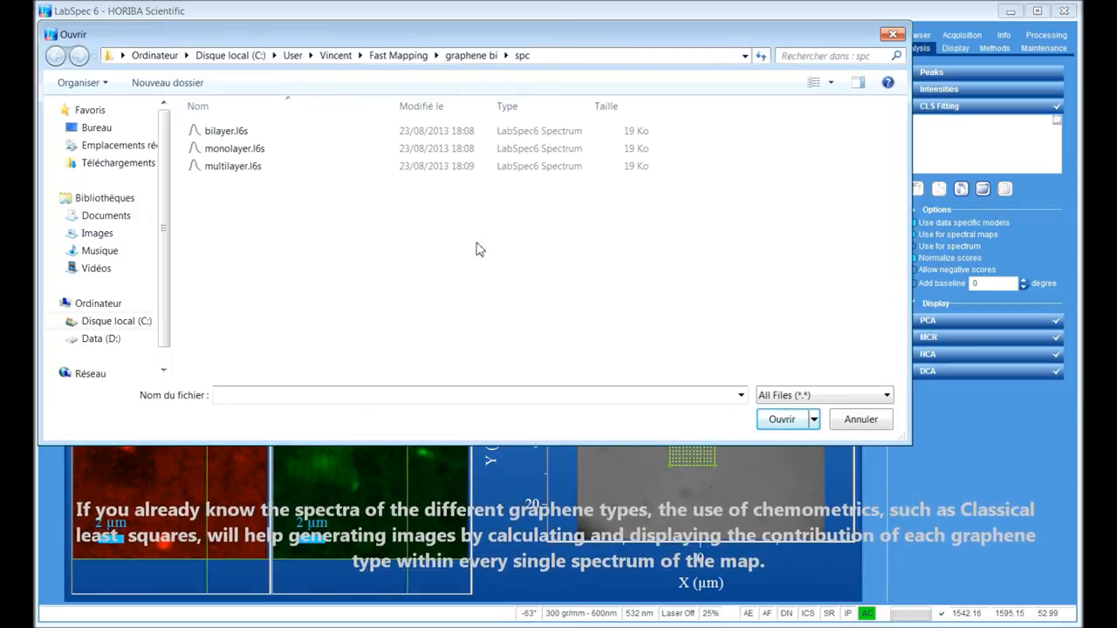
left_click(234, 149)
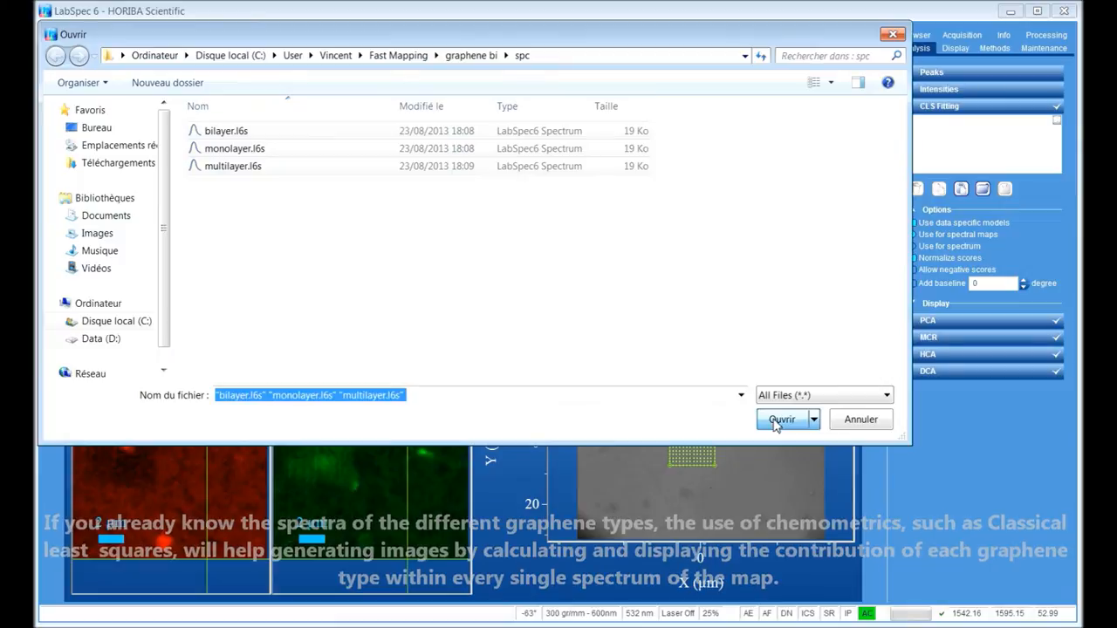
left_click(778, 419)
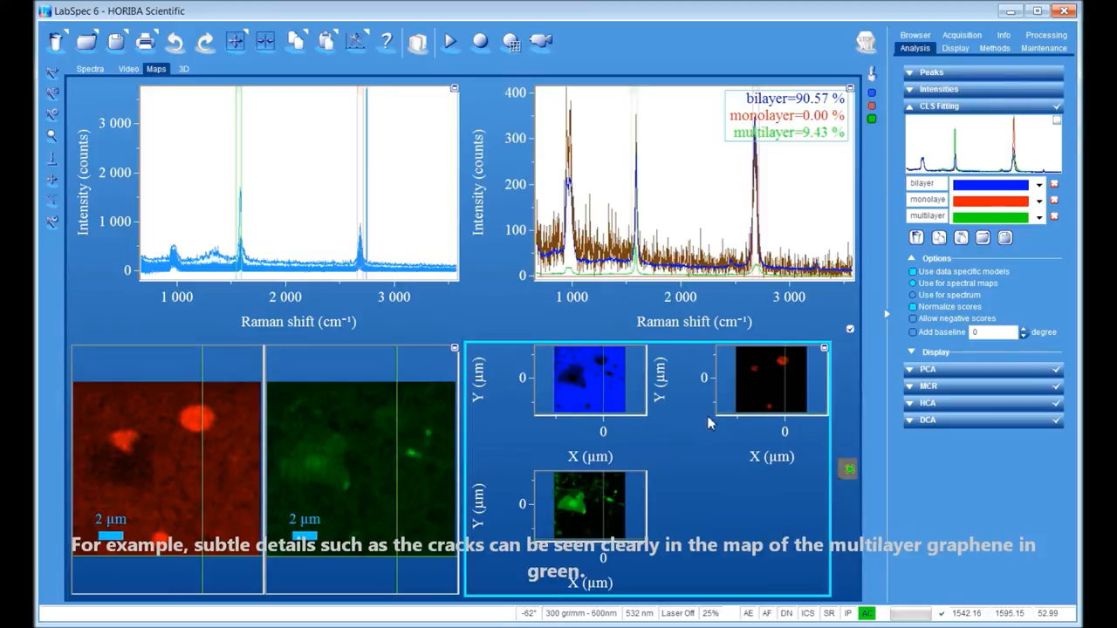
Show the green multilayer score map alone and enlarged
right_click(585, 514)
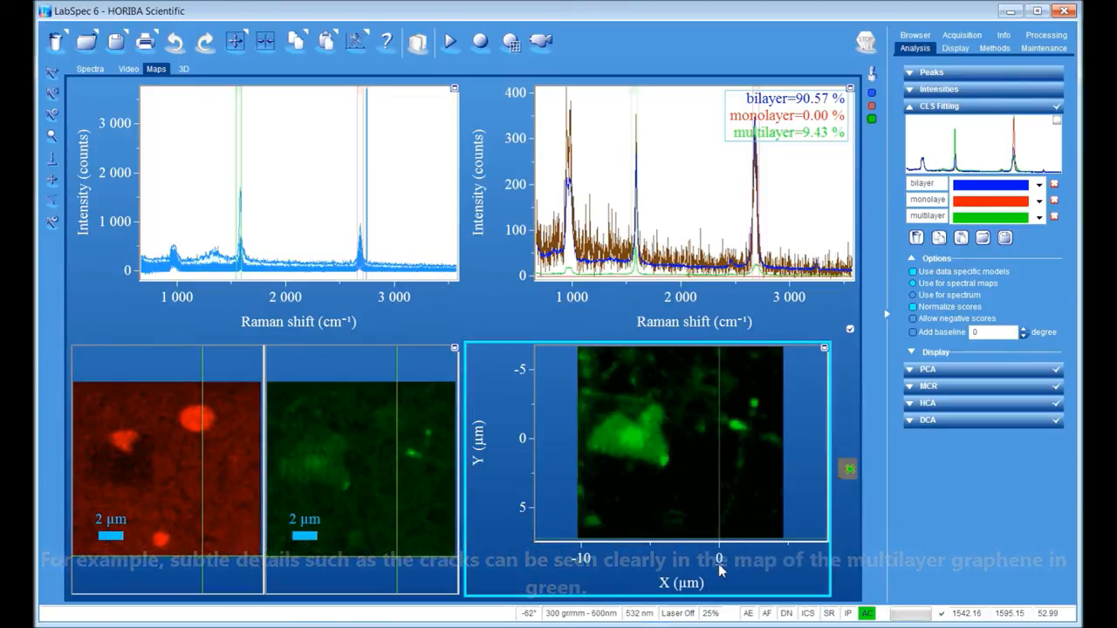
mouse_move(761, 450)
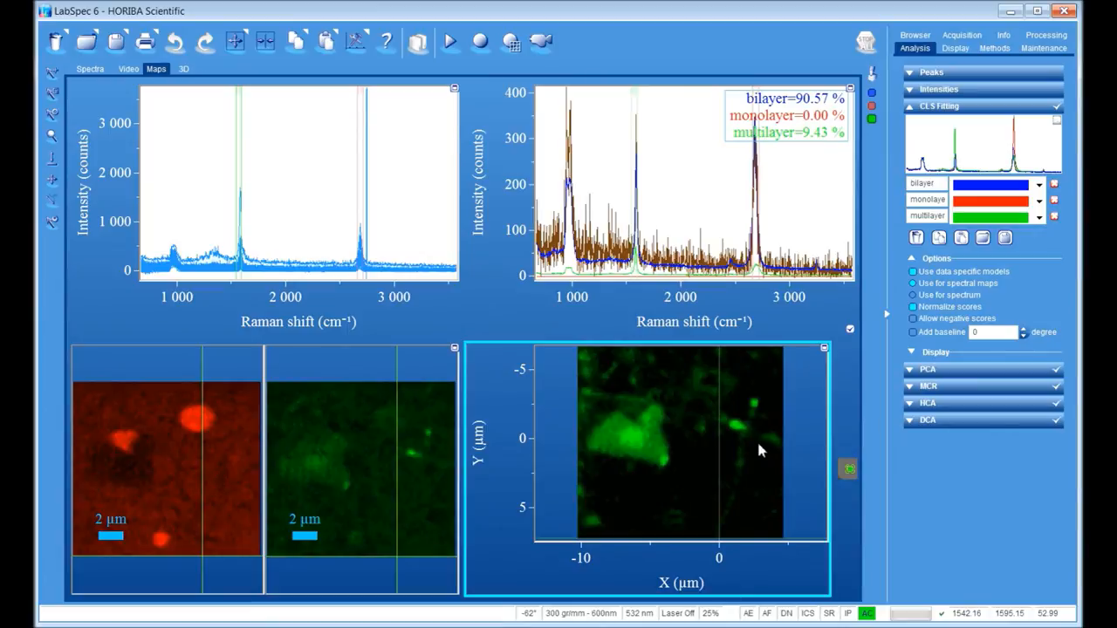
mouse_move(716, 562)
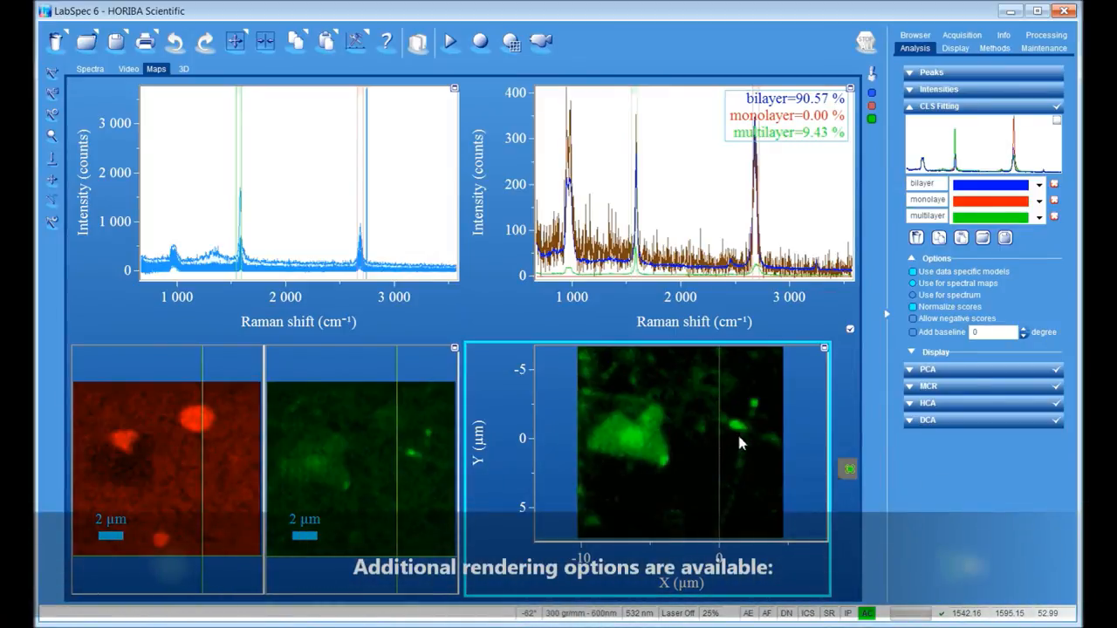
Render the multilayer score map as a 3D plot with the rainbow palette
right_click(740, 443)
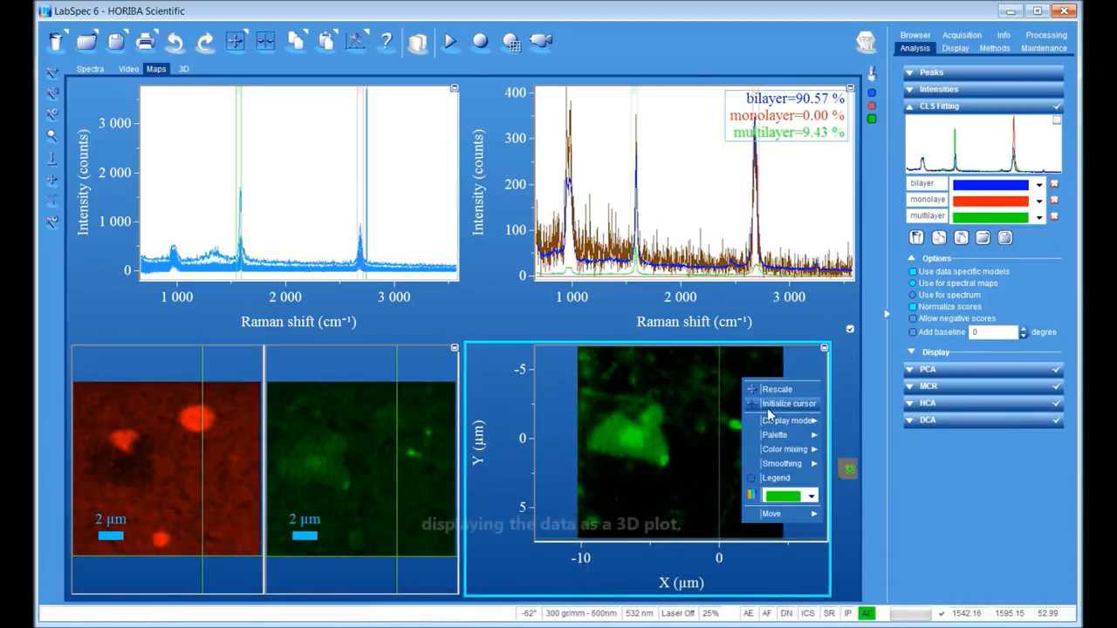
left_click(787, 421)
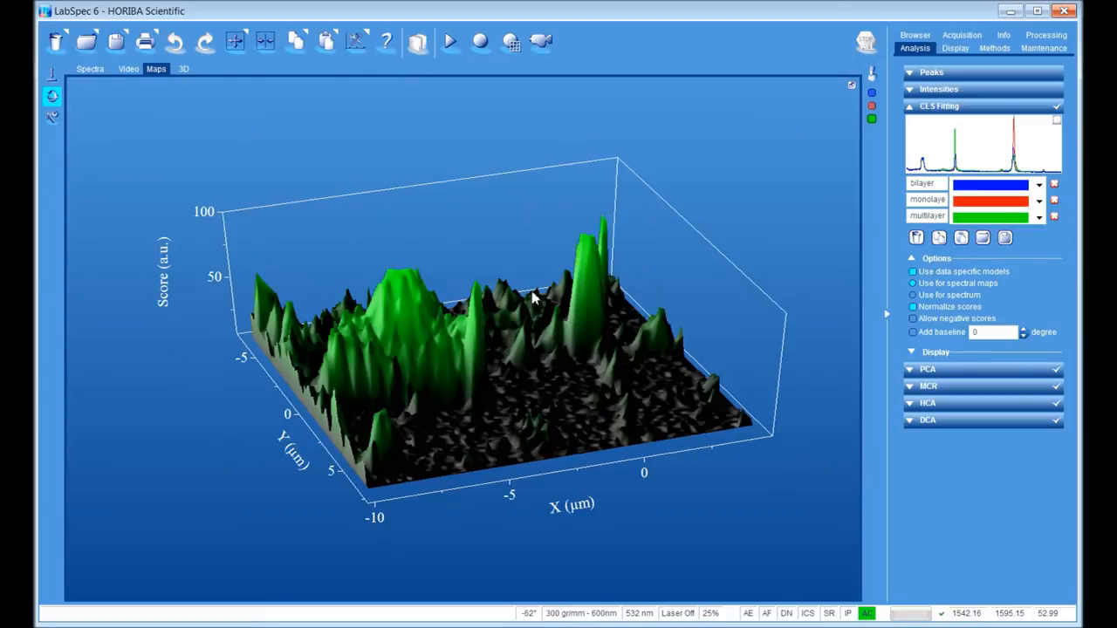
mouse_move(848, 84)
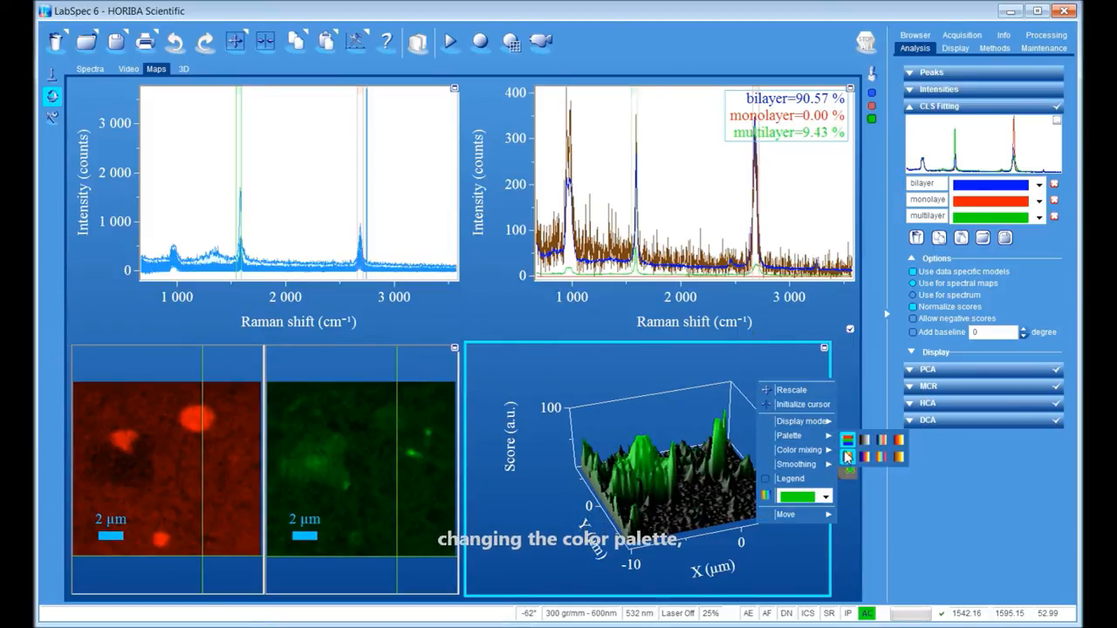
left_click(838, 439)
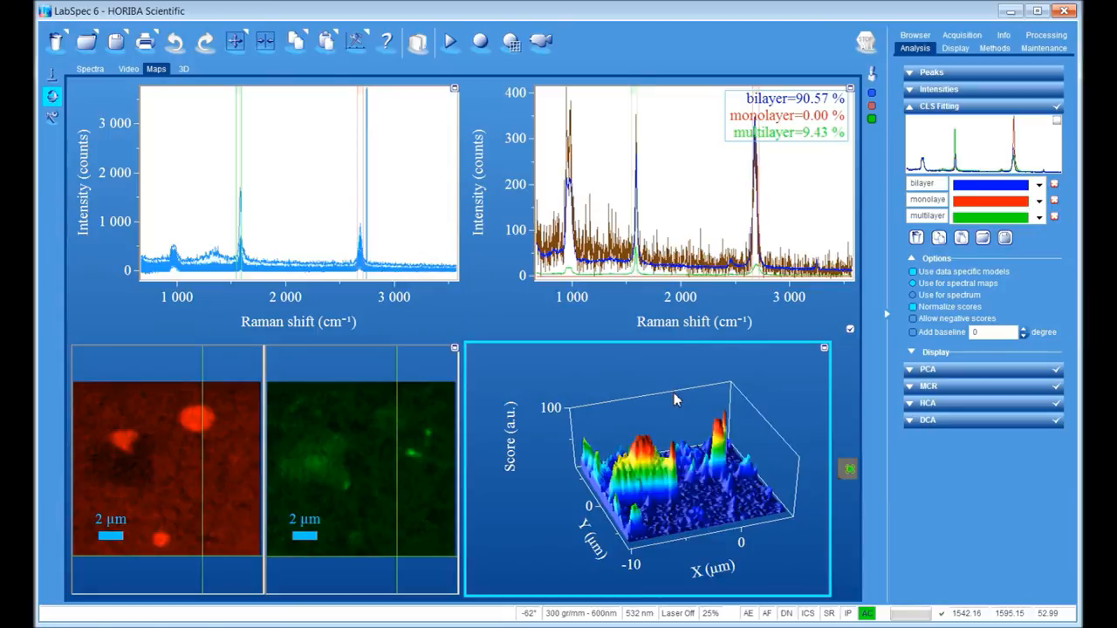
Switch the multilayer score map back to a flat image, keeping rainbow colours
right_click(677, 398)
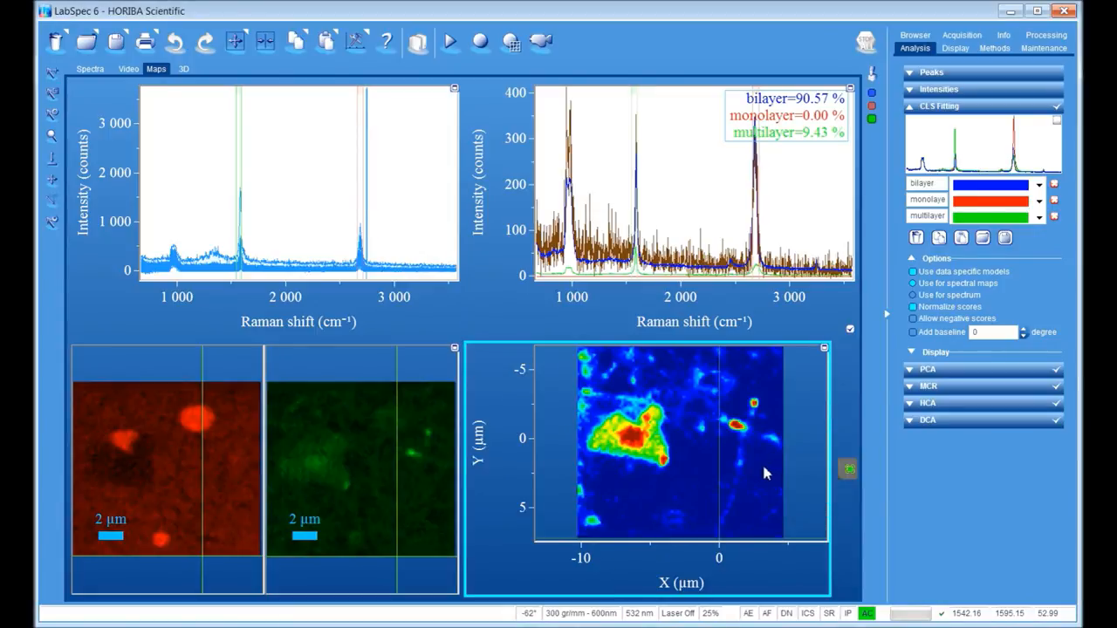
mouse_move(759, 476)
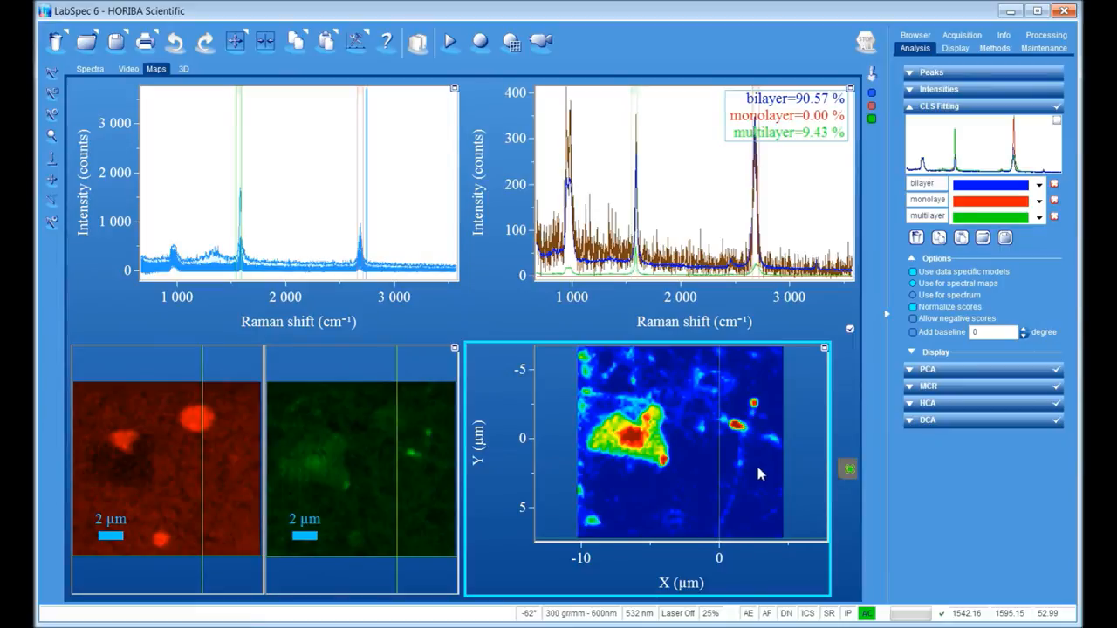
mouse_move(712, 391)
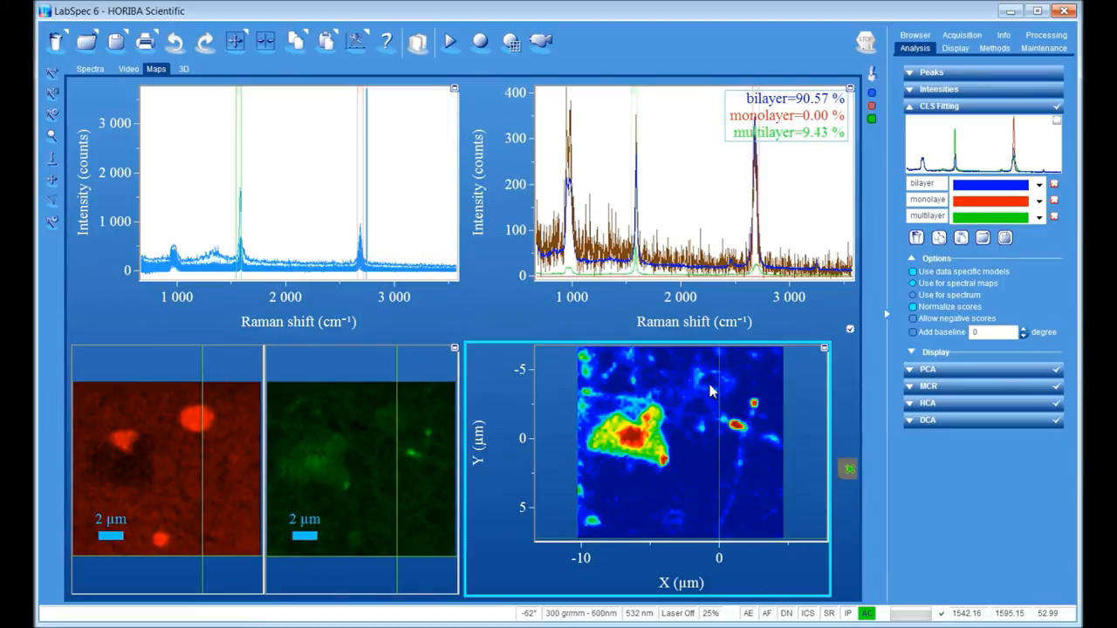
right_click(711, 392)
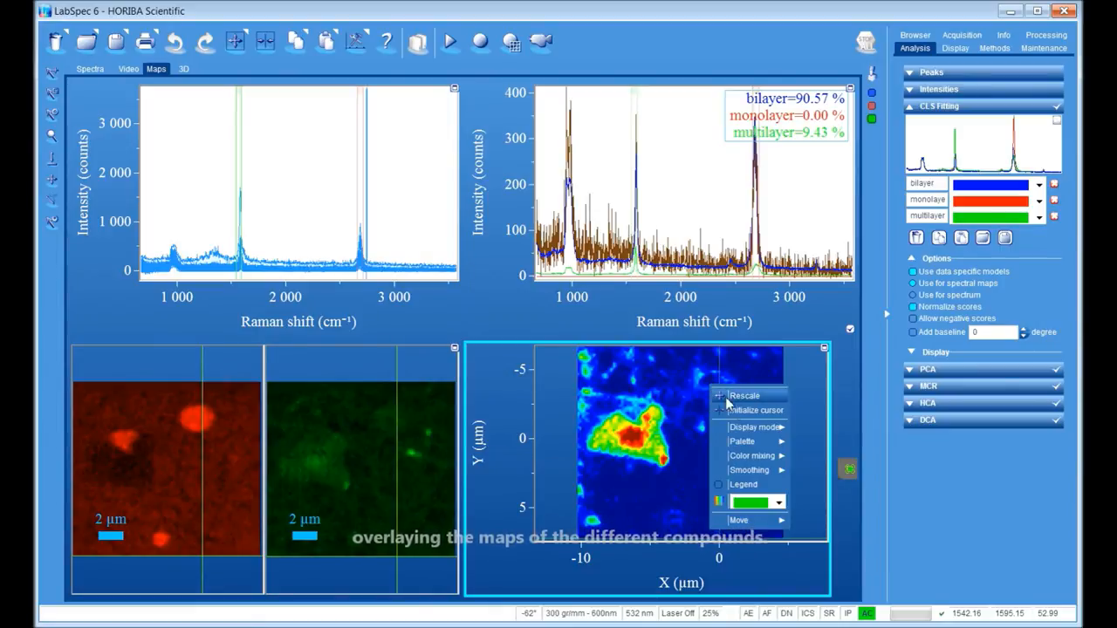
left_click(752, 425)
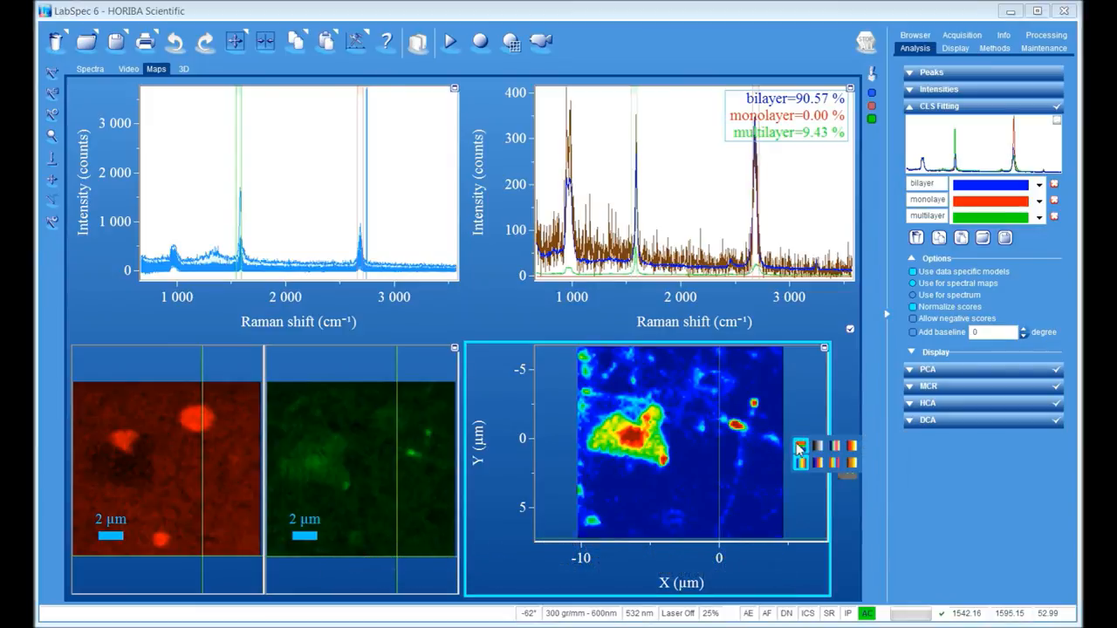
Overlay the bilayer, monolayer and multilayer score maps into one combined image
right_click(663, 436)
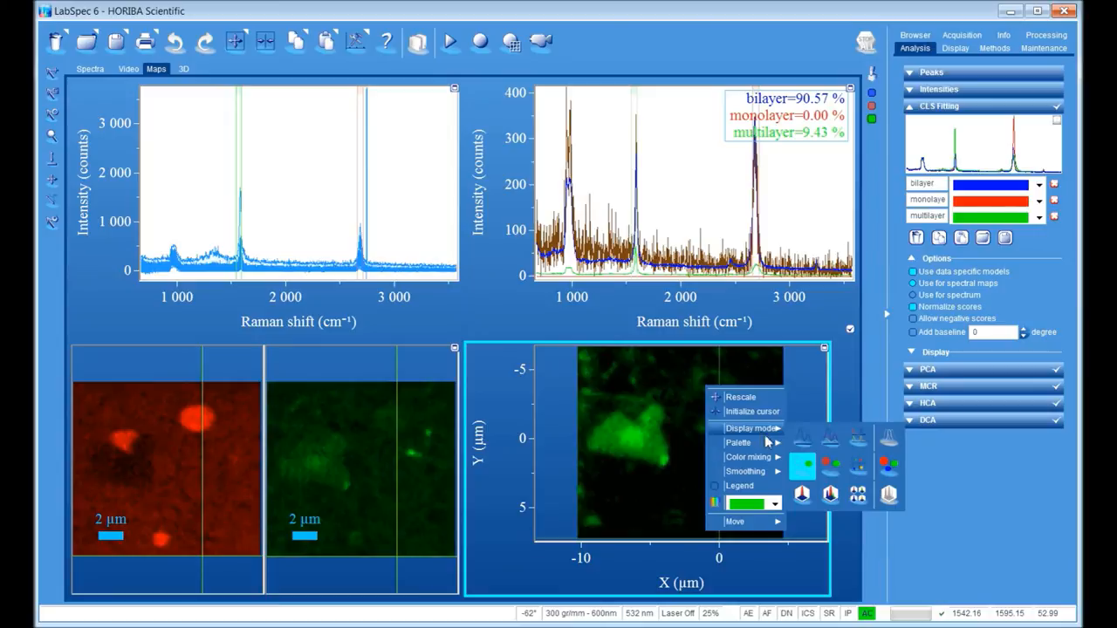
left_click(856, 464)
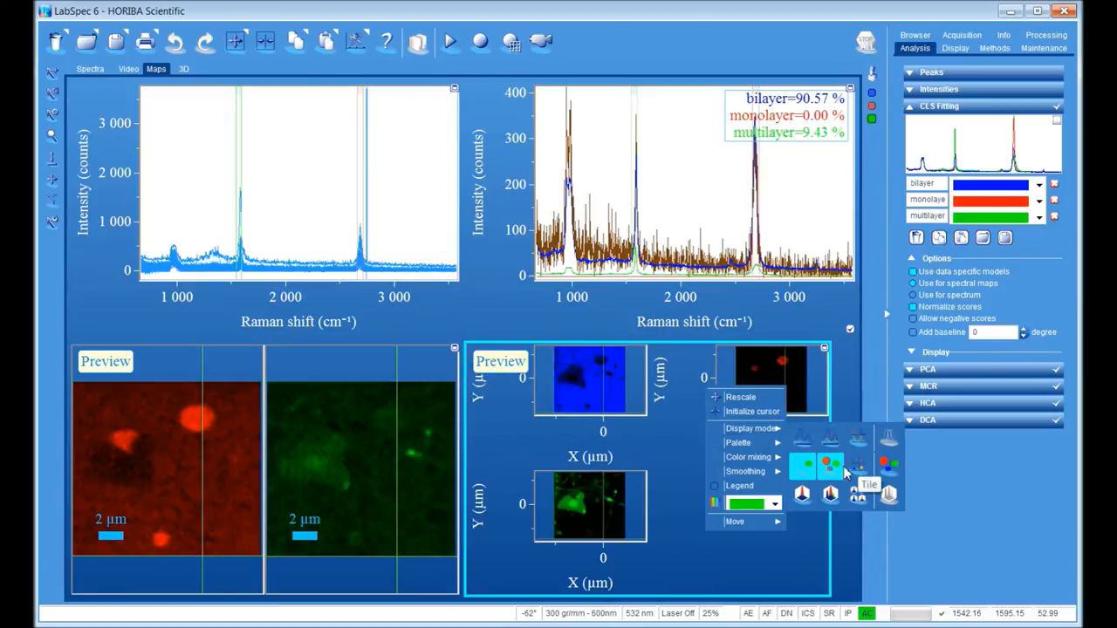
left_click(862, 478)
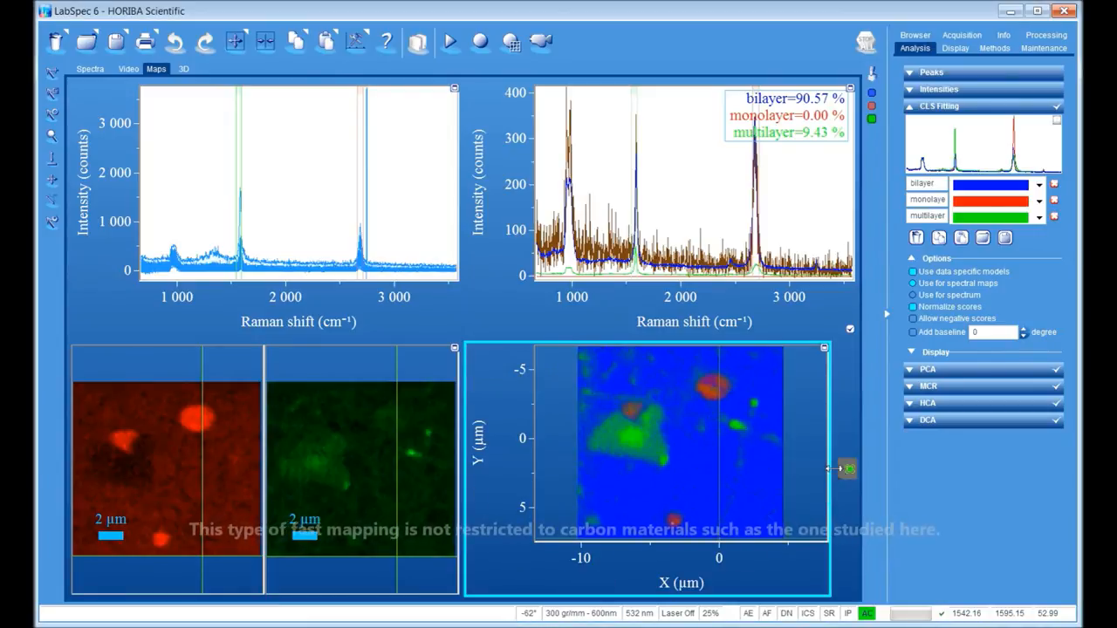